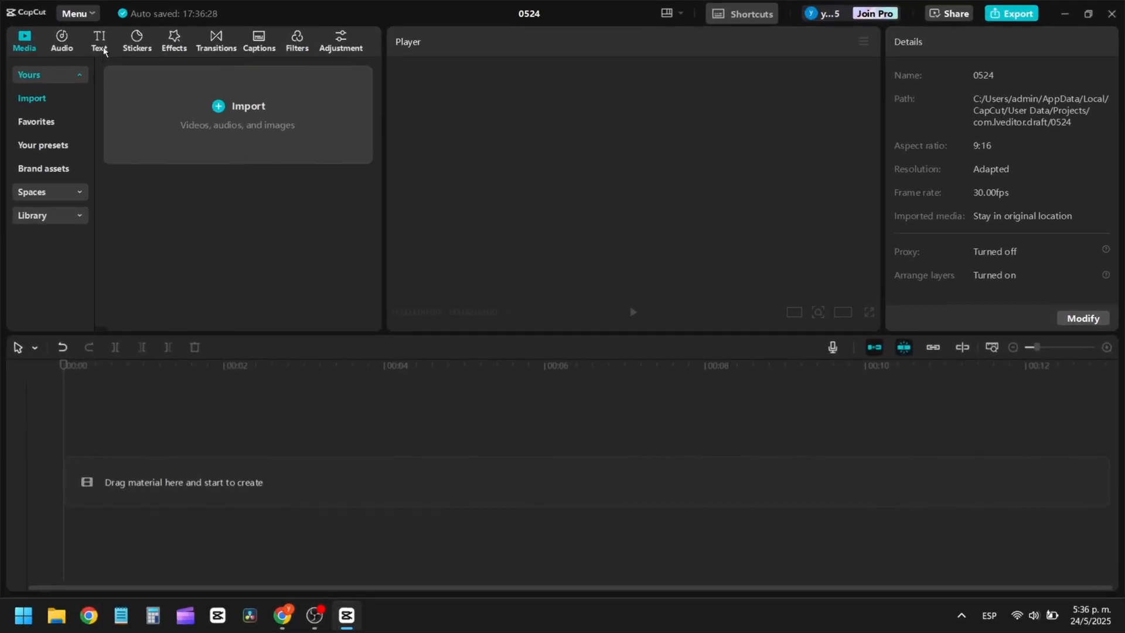
Add a text clip containing a single ■ square symbol from the Win+. symbols picker.
{"action": "left_click", "coordinate": [99, 40]}
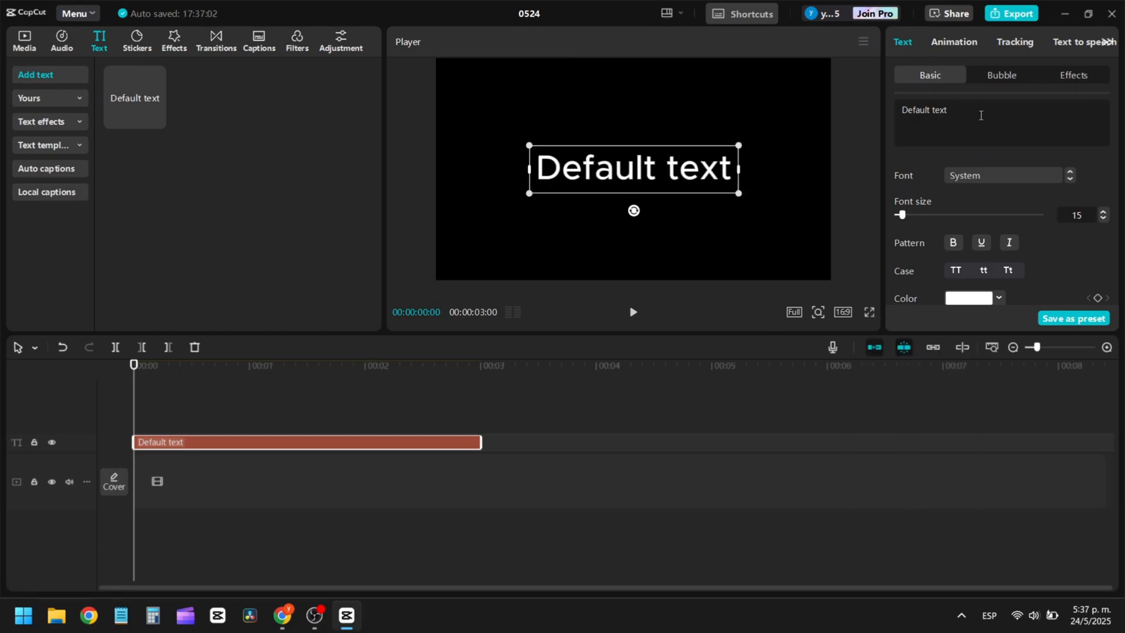
{"action": "key", "text": "win+."}
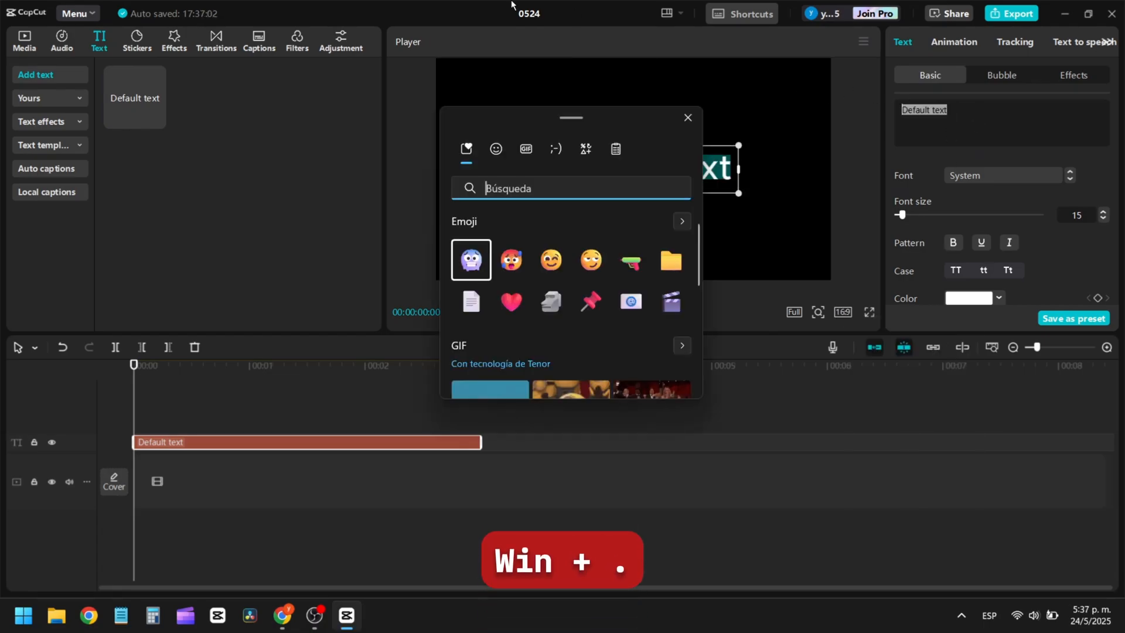
{"action": "left_click", "coordinate": [584, 149]}
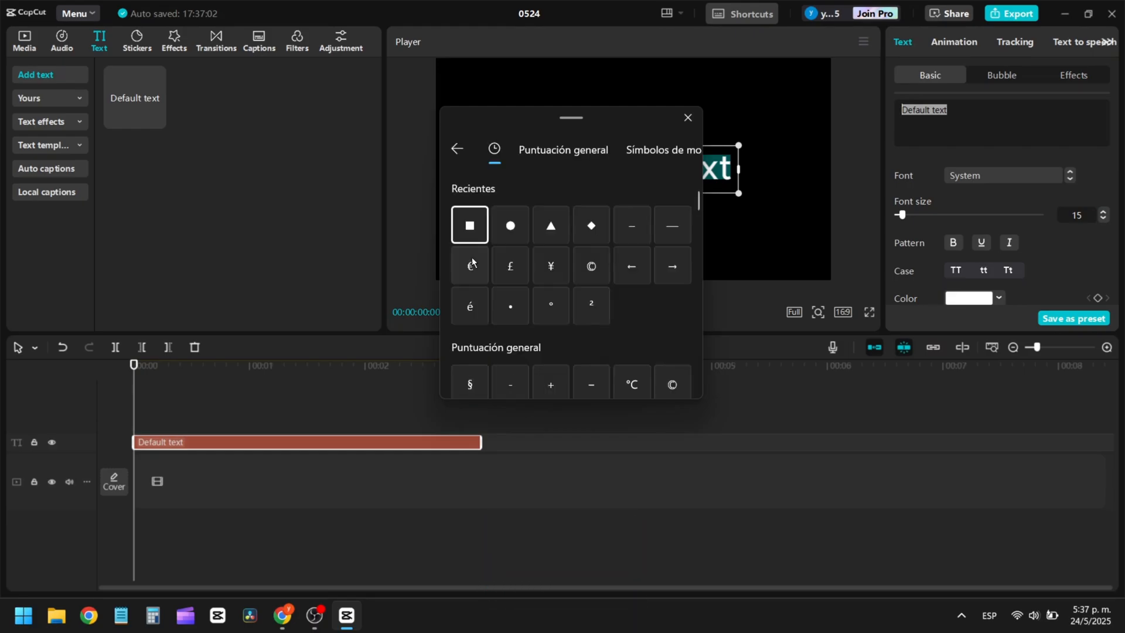
{"action": "left_click", "coordinate": [470, 225]}
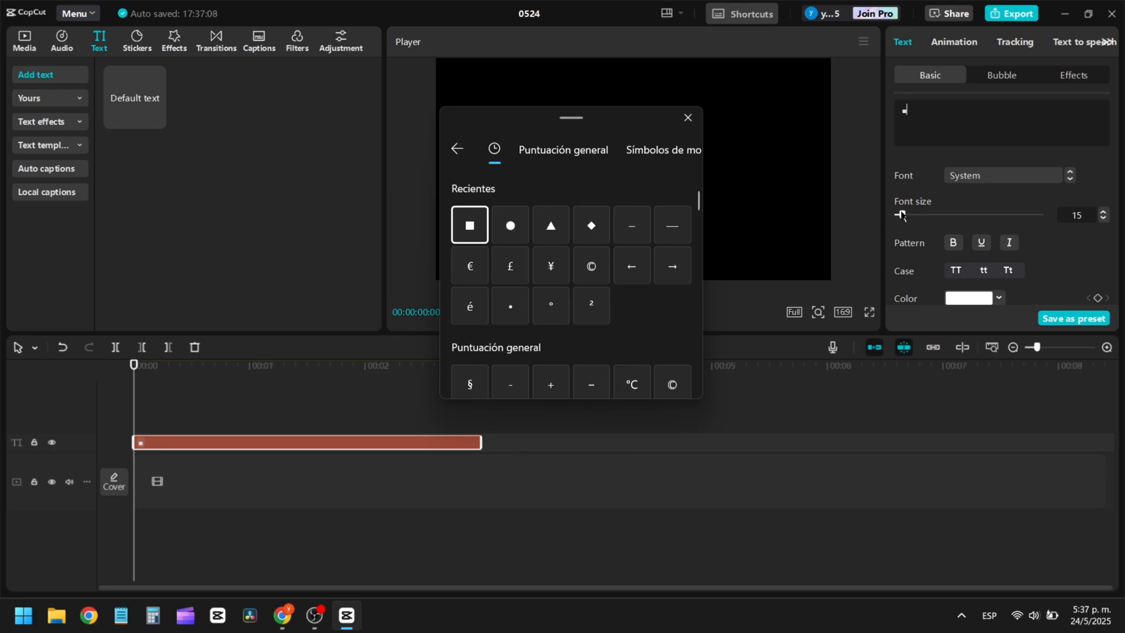
Enlarge the square to fill the frame and colour it dark.
{"action": "left_click", "coordinate": [469, 225]}
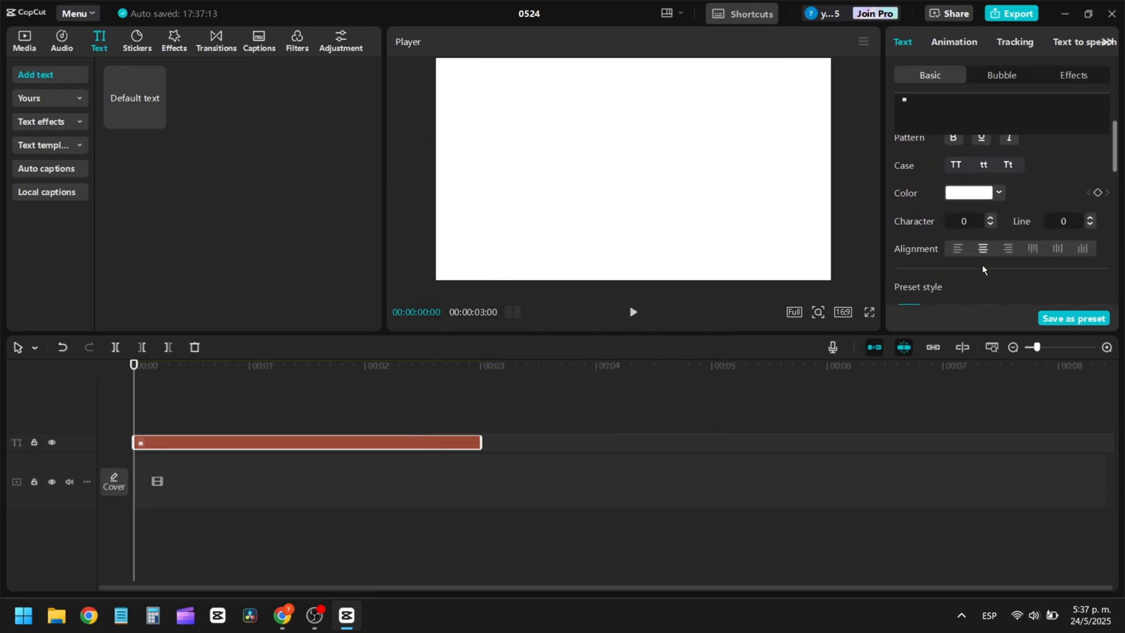
{"action": "left_click", "coordinate": [970, 192]}
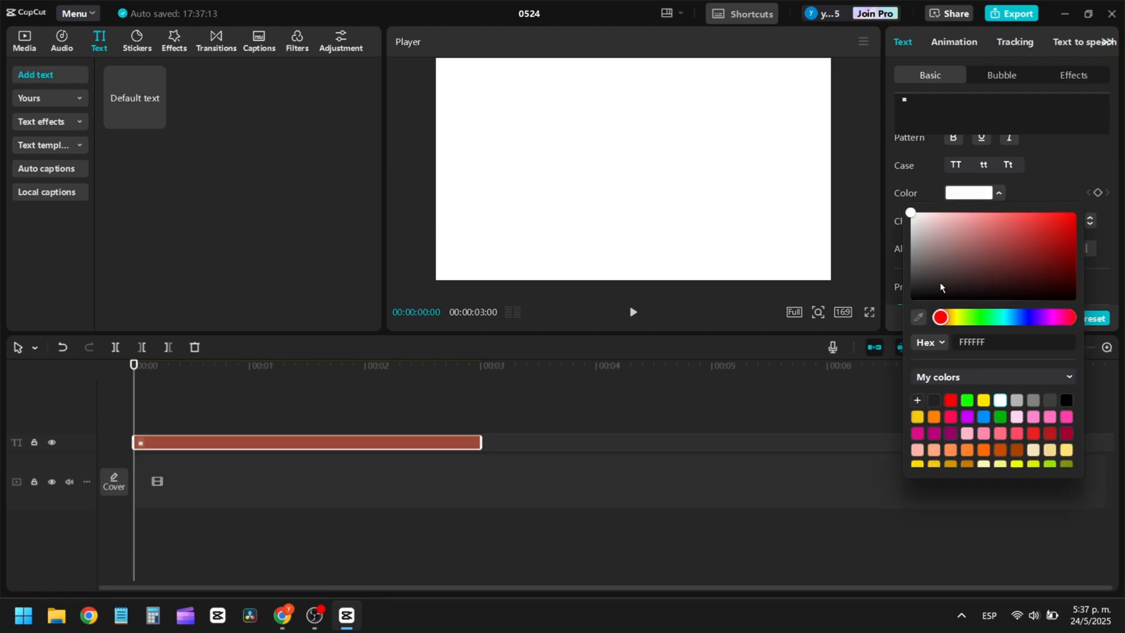
{"action": "left_click", "coordinate": [910, 288]}
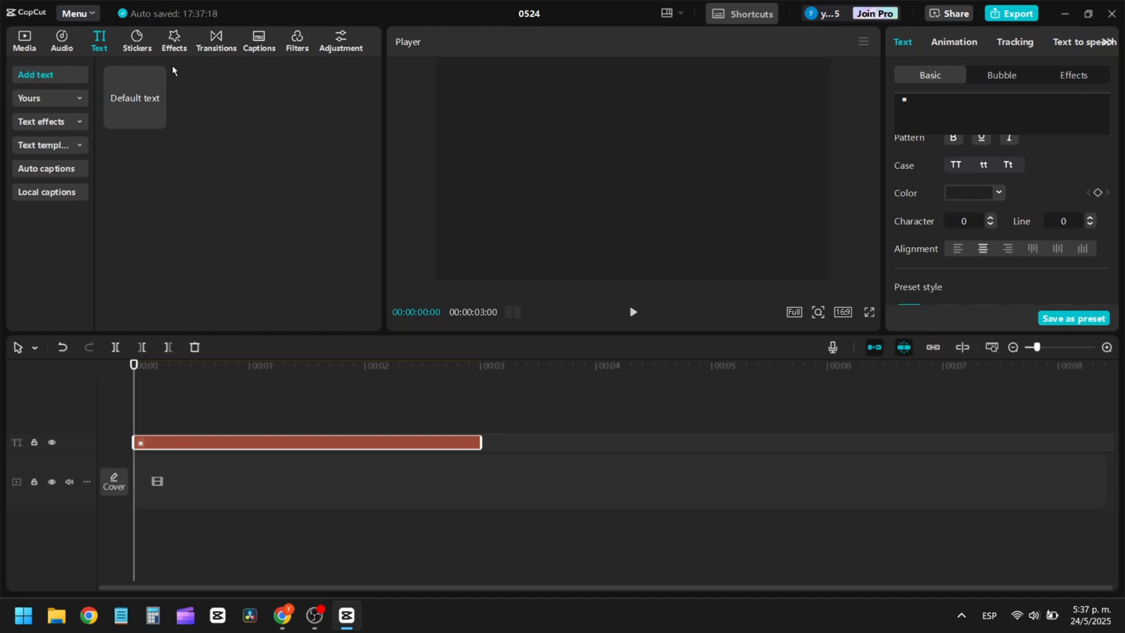
Add a Vignette video effect over the dark square background.
{"action": "left_click", "coordinate": [174, 40]}
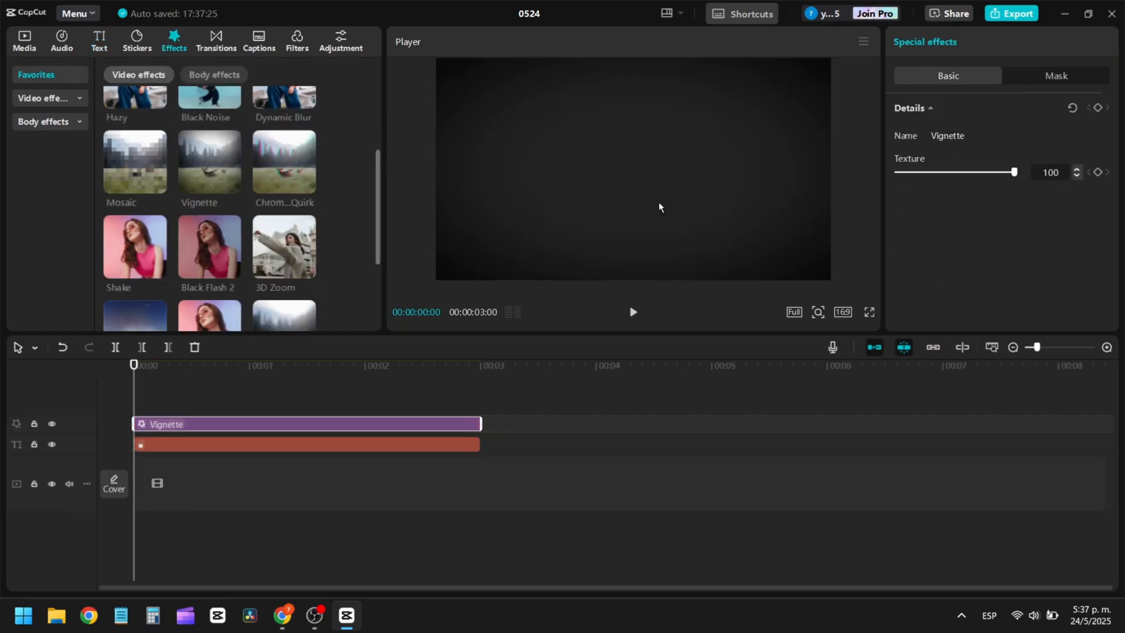
{"action": "left_click", "coordinate": [98, 40]}
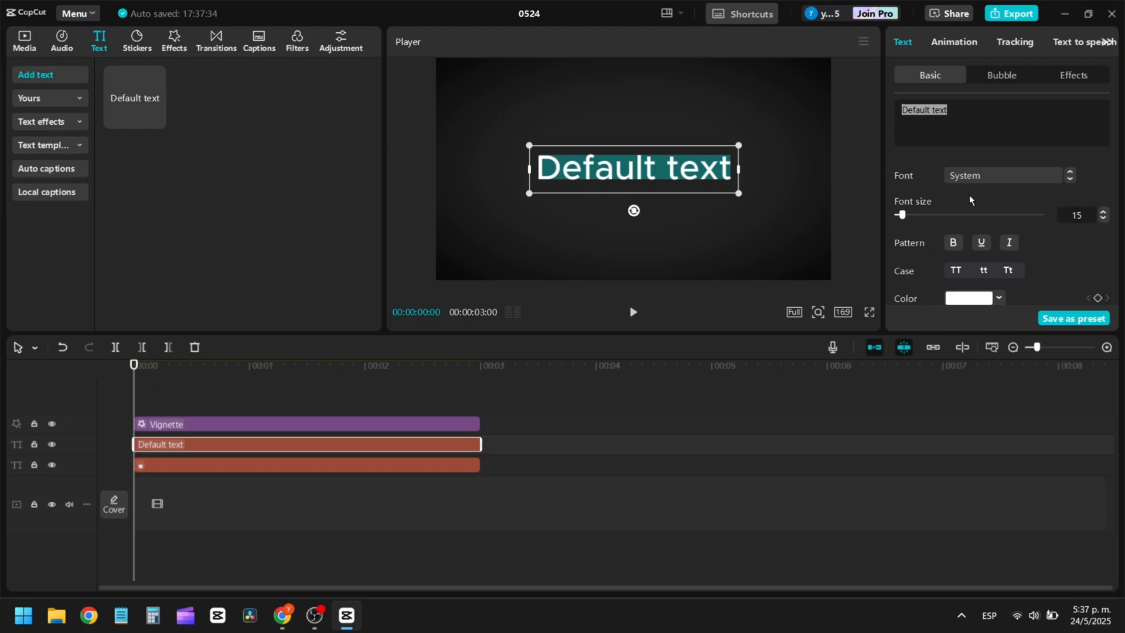
Enter the years 2015, 2016, 2017… one per line and apply a different font.
{"action": "type", "text": "20"}
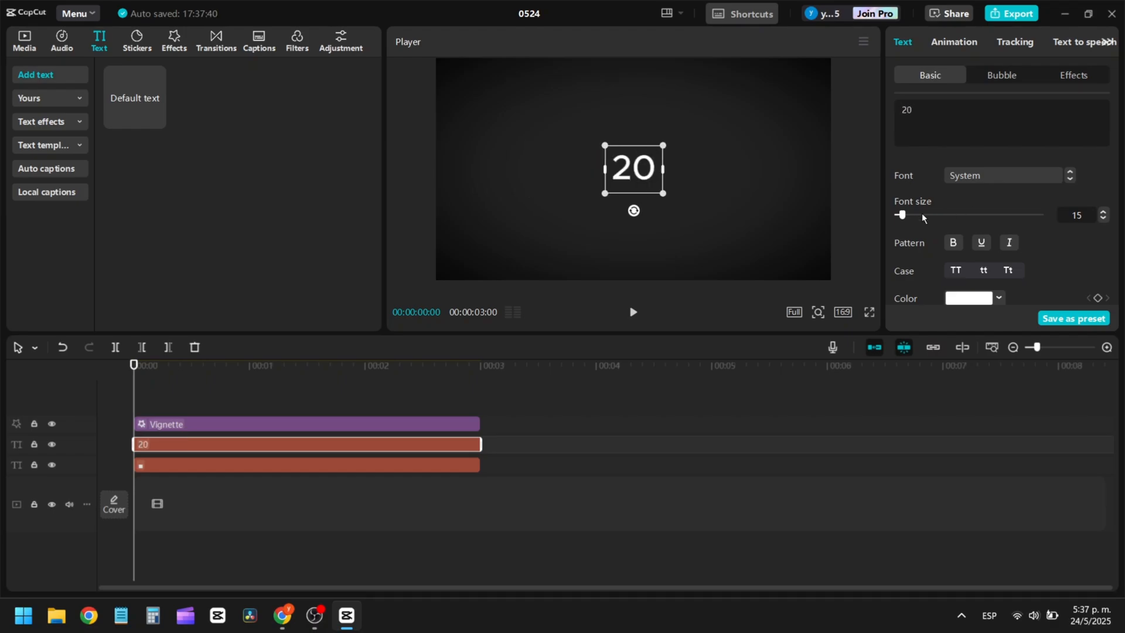
{"action": "type", "text": "2015"}
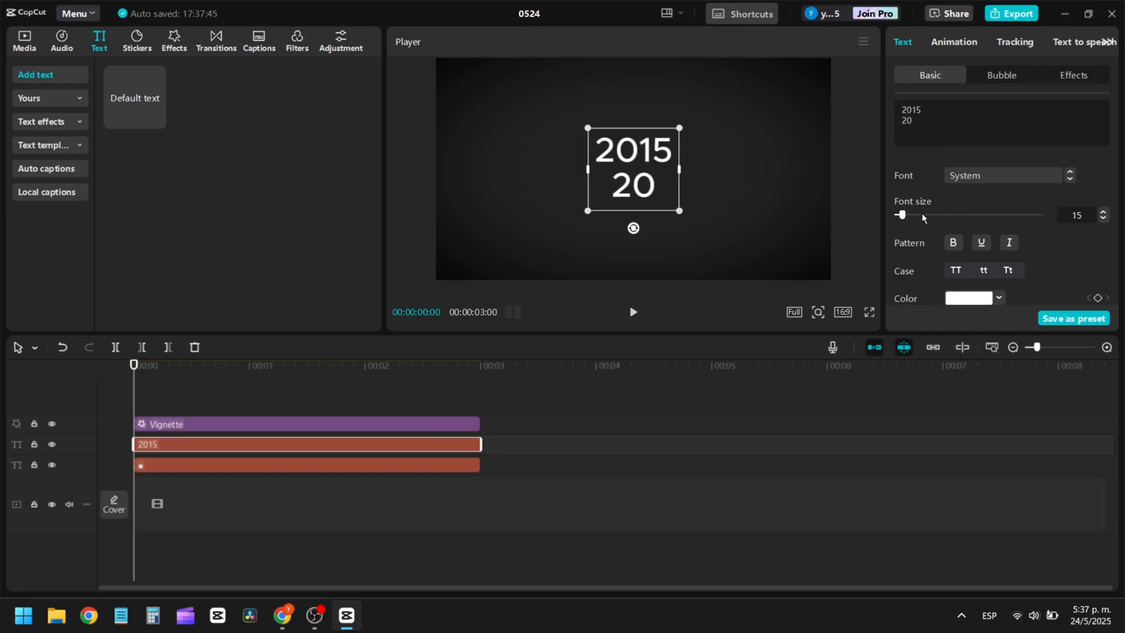
{"action": "type", "text": "2016"}
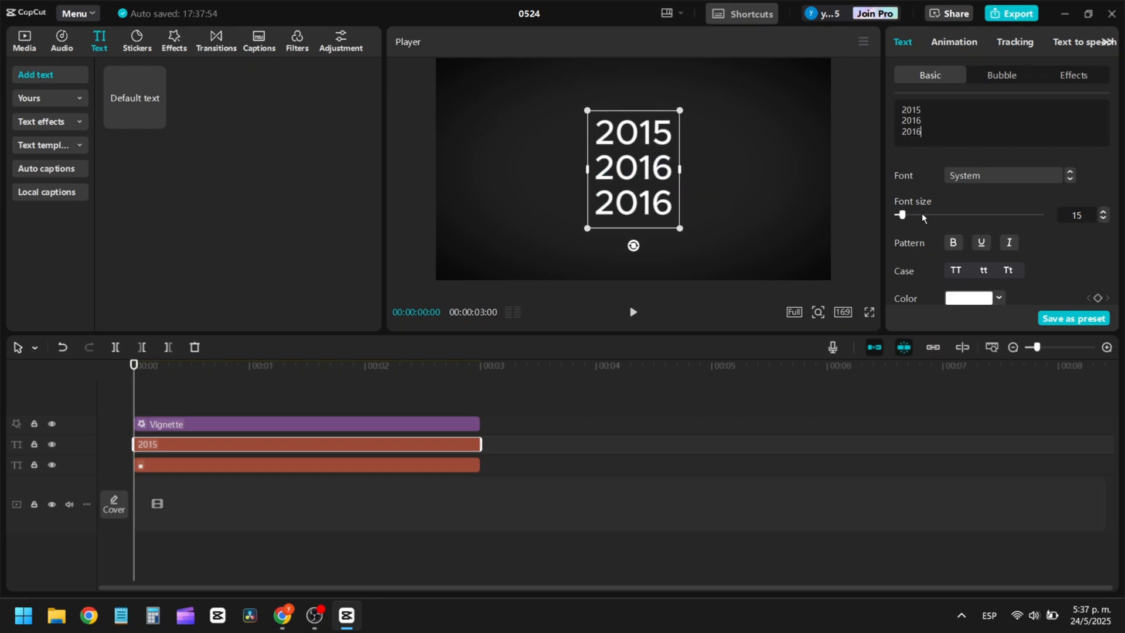
{"action": "type", "text": "2017"}
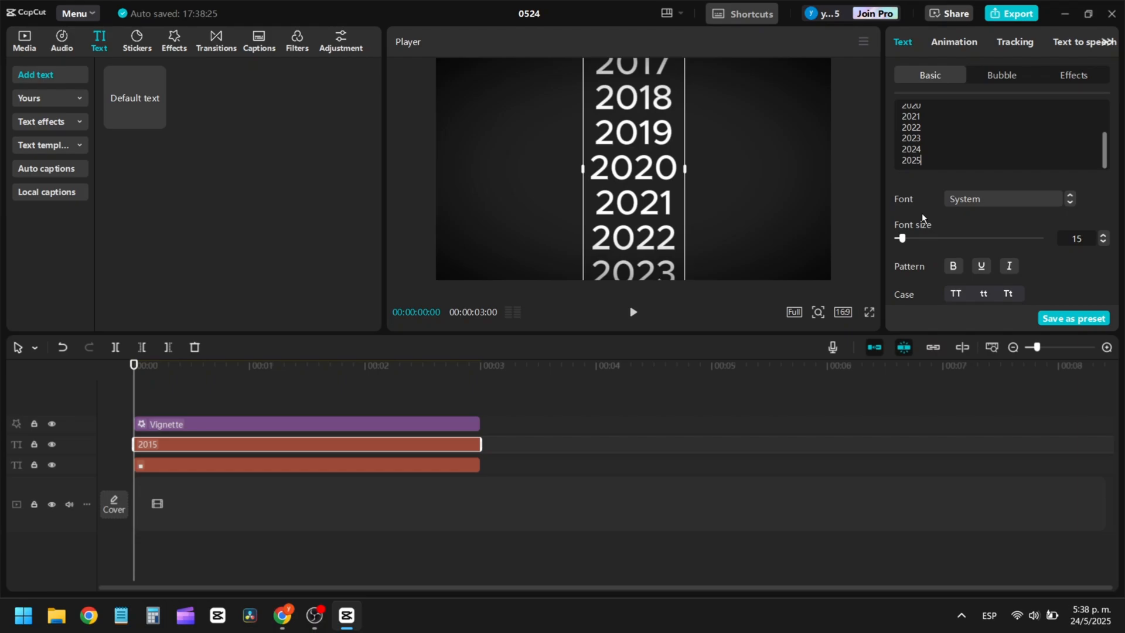
{"action": "left_click", "coordinate": [1003, 199]}
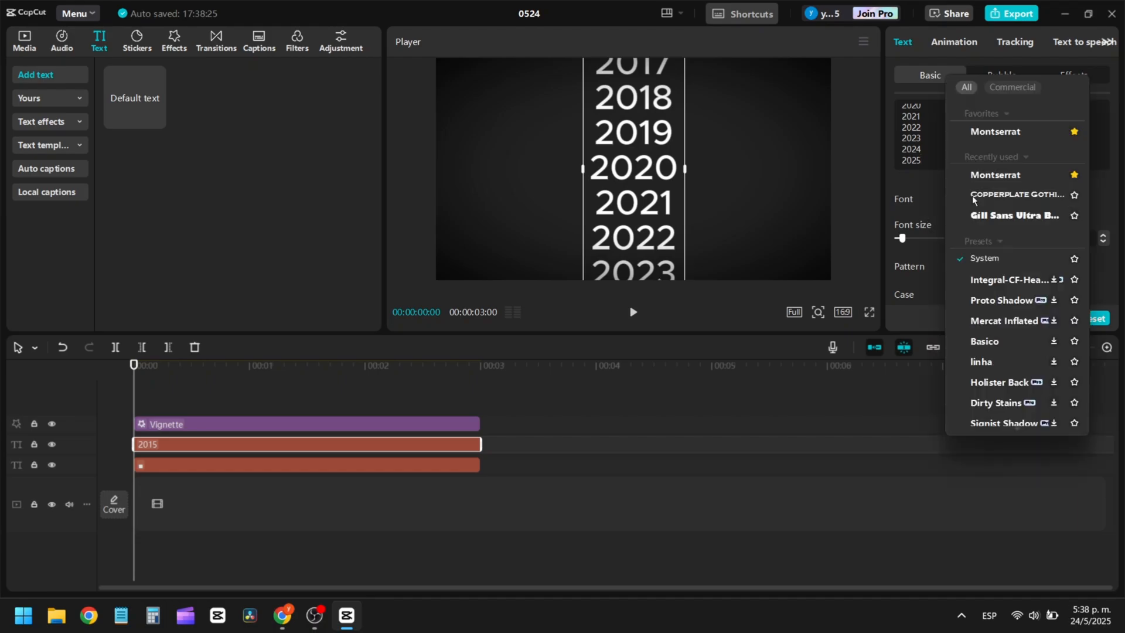
{"action": "left_click", "coordinate": [996, 174]}
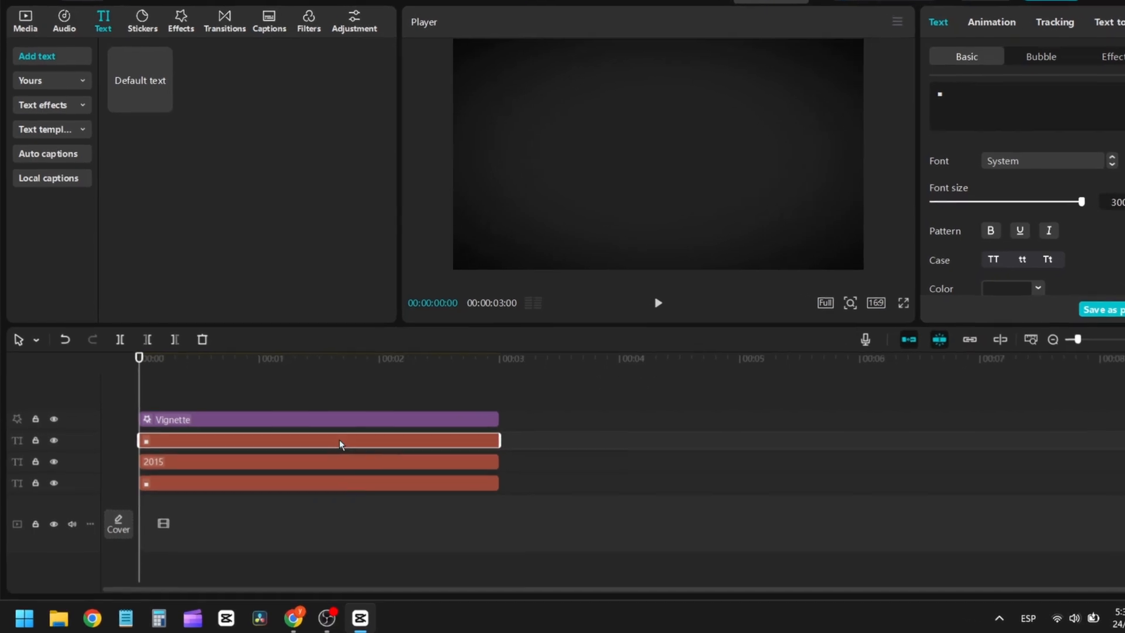
Make the square clip a compound clip and apply a rectangle mask revealing one year.
{"action": "right_click", "coordinate": [341, 442]}
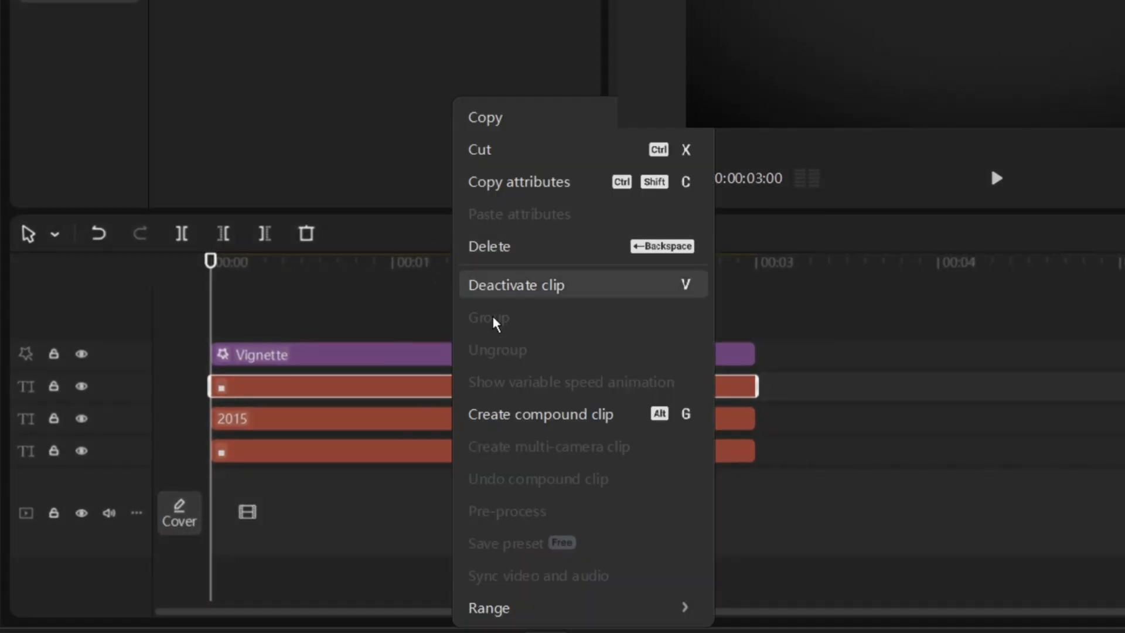
{"action": "left_click", "coordinate": [540, 414]}
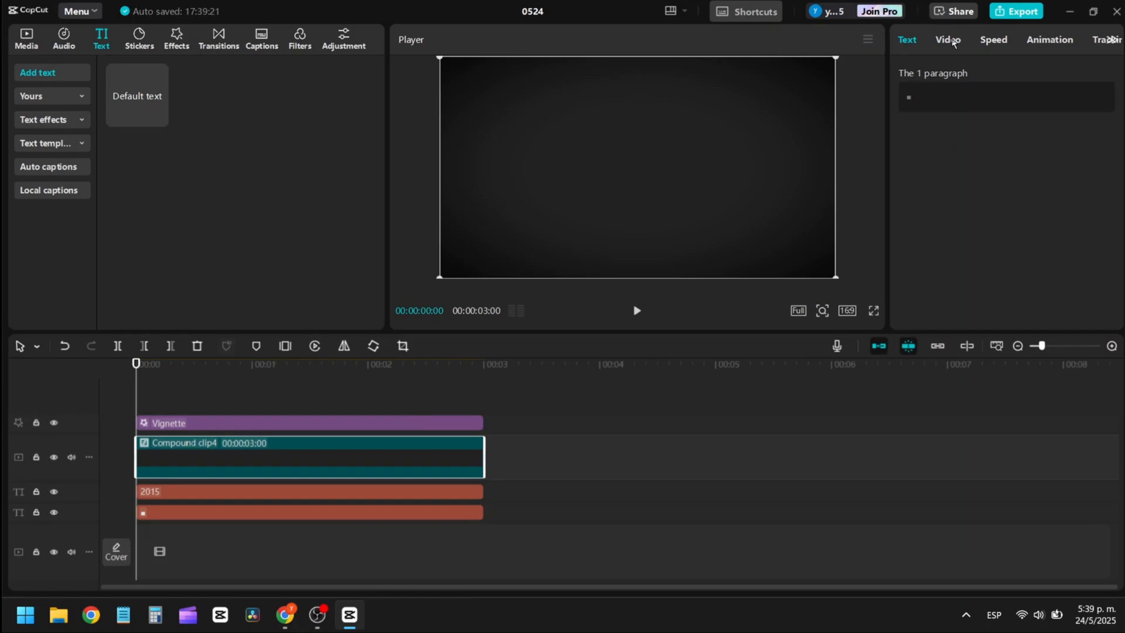
{"action": "left_click", "coordinate": [947, 41]}
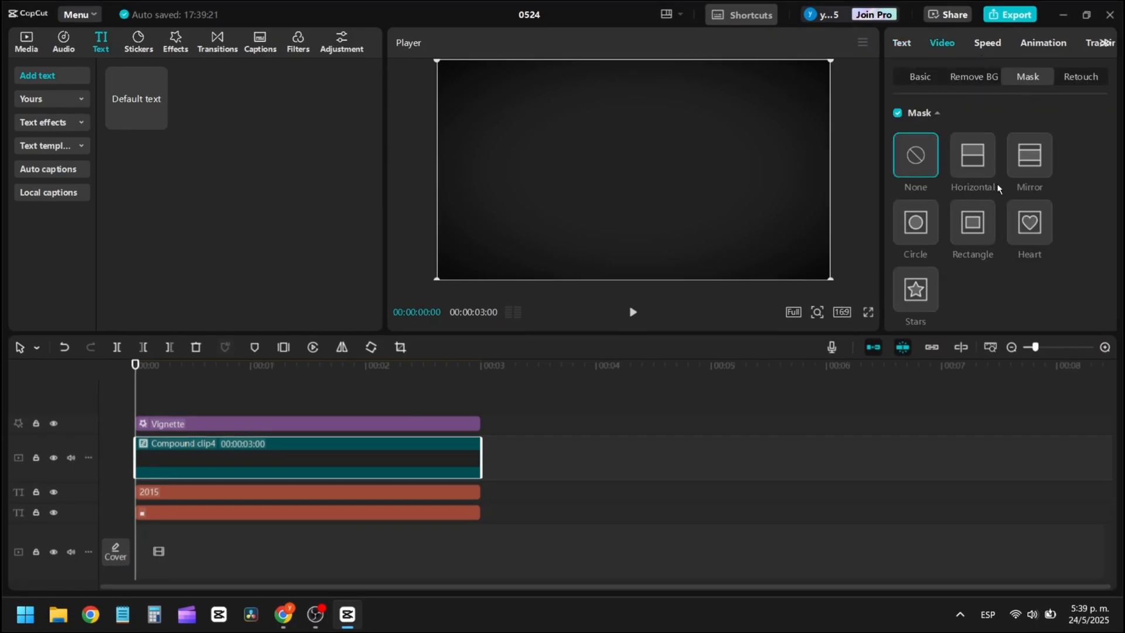
{"action": "left_click", "coordinate": [973, 222]}
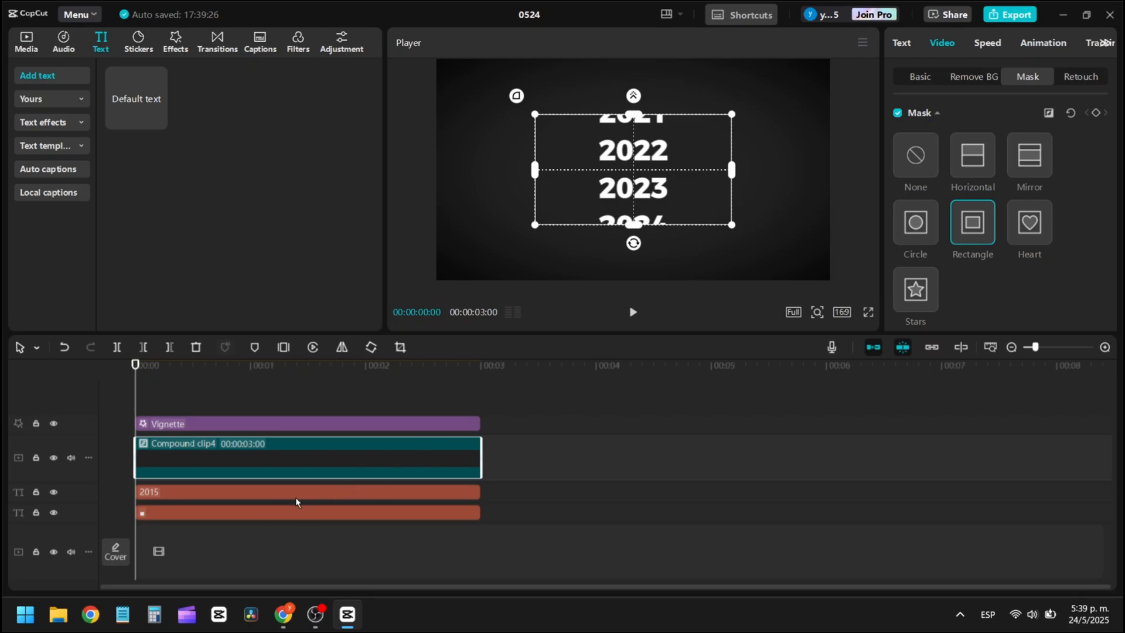
{"action": "mouse_move", "coordinate": [213, 490]}
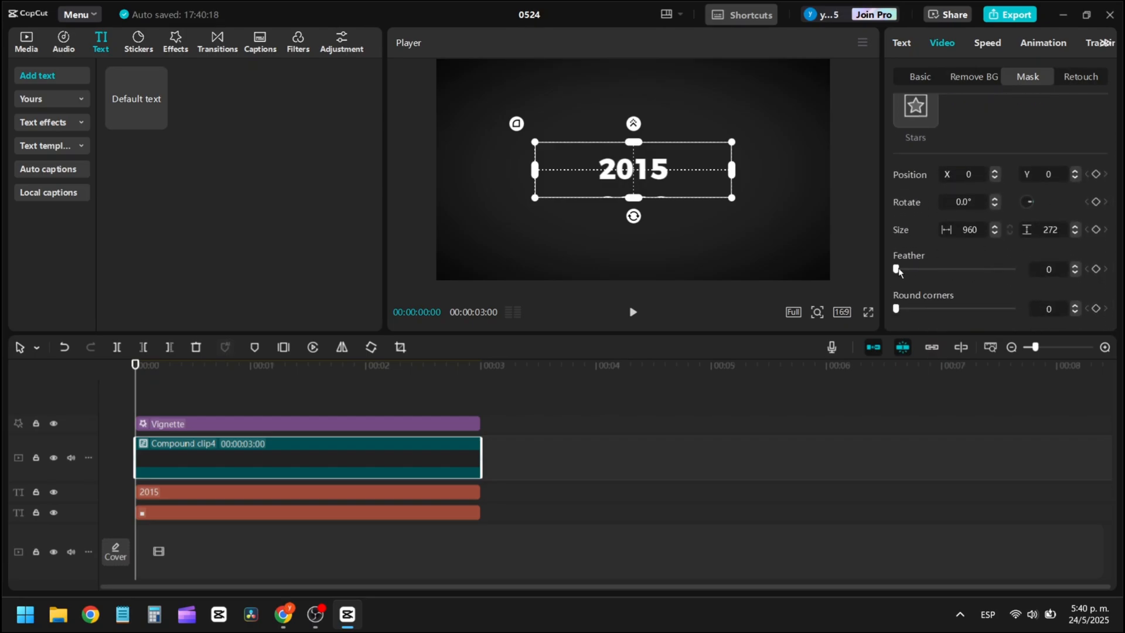
Feather the mask edges to 8 and preview the years scrolling to 2025.
{"action": "left_click_drag", "start_coordinate": [897, 269], "coordinate": [906, 269]}
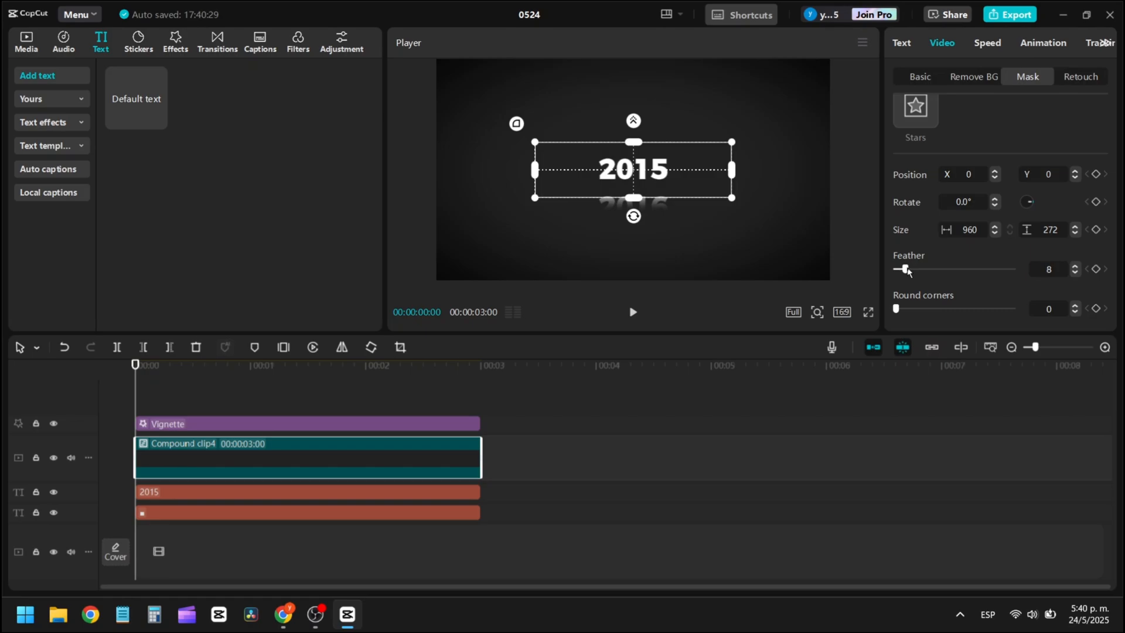
{"action": "left_click", "coordinate": [287, 492]}
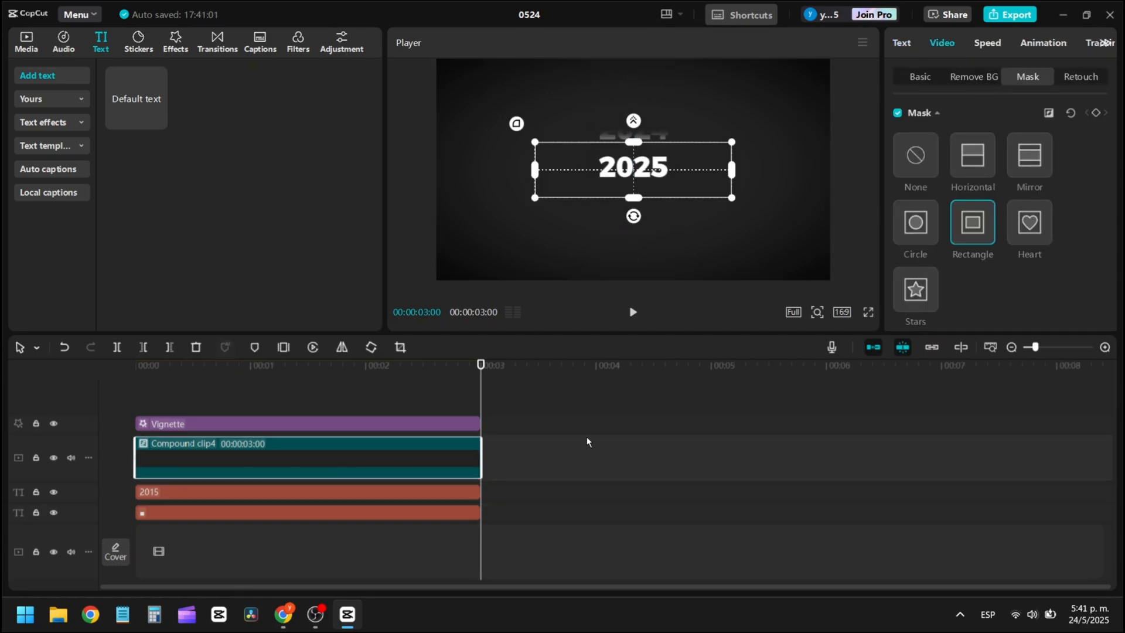
Apply a Cubic Ease curve to the years' Y-position keyframes and play back the scroll.
{"action": "left_click", "coordinate": [287, 492]}
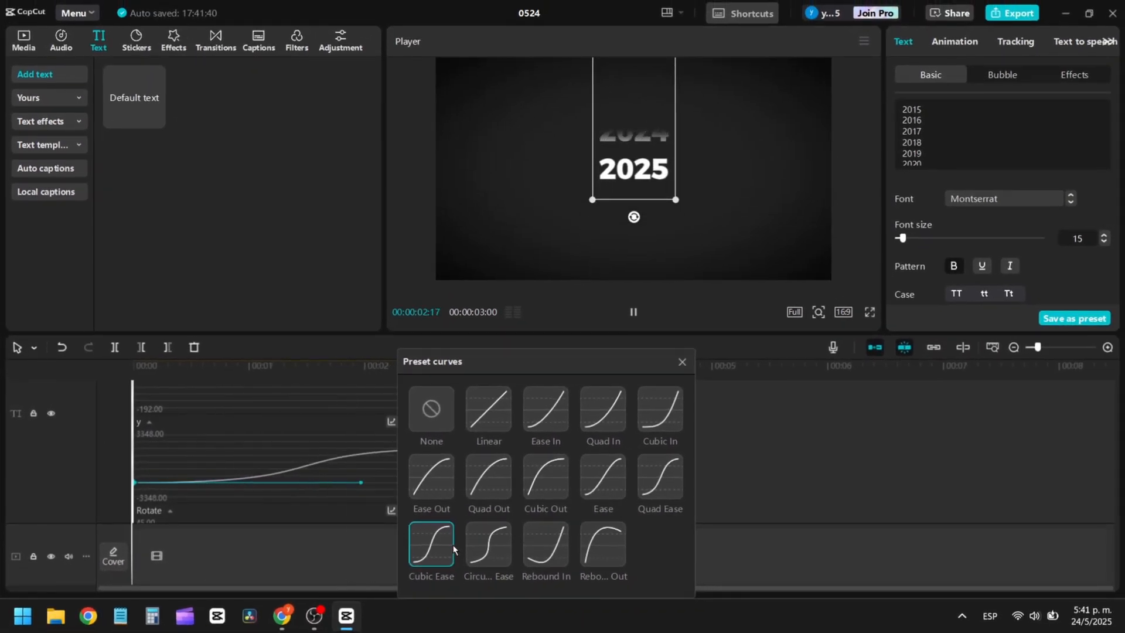
{"action": "left_click", "coordinate": [488, 543]}
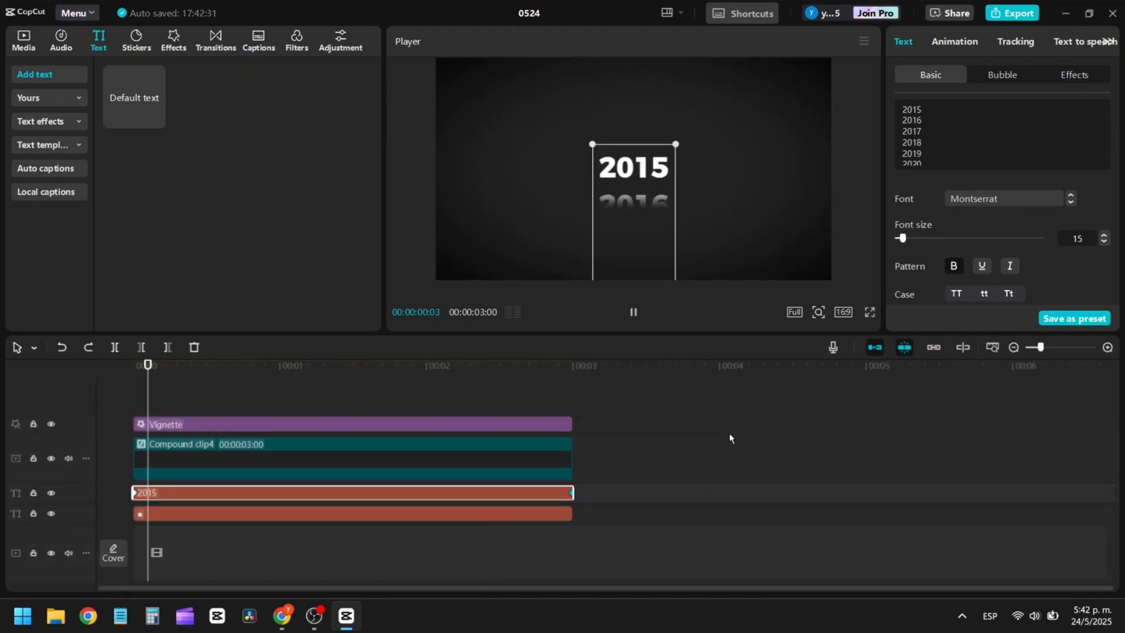
{"action": "left_click_drag", "start_coordinate": [148, 364], "coordinate": [435, 364]}
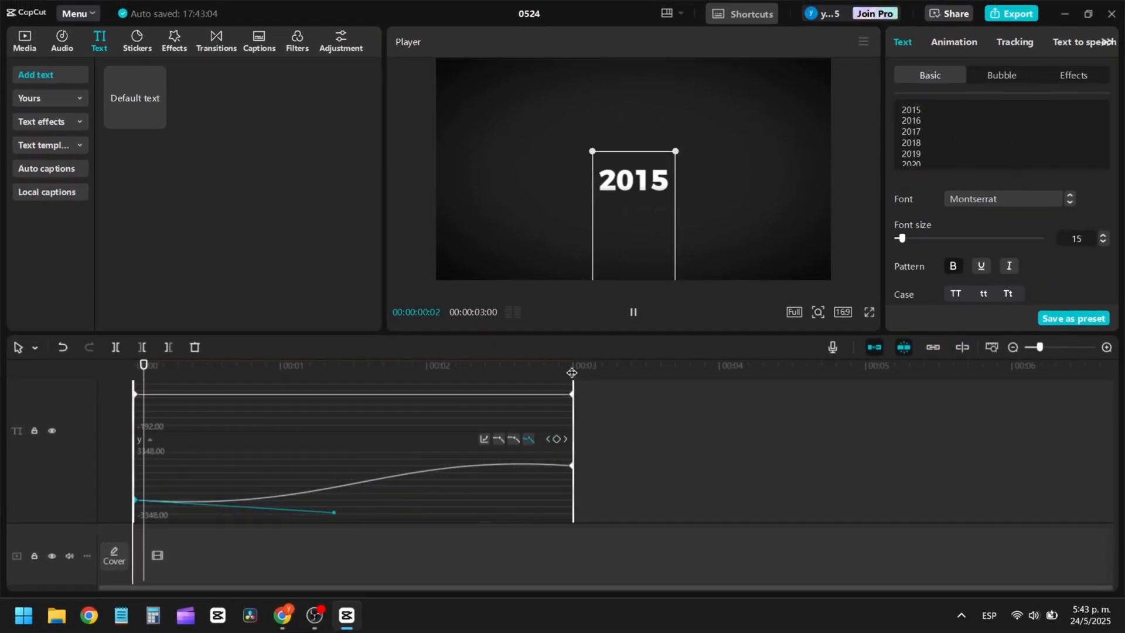
{"action": "left_click", "coordinate": [412, 364]}
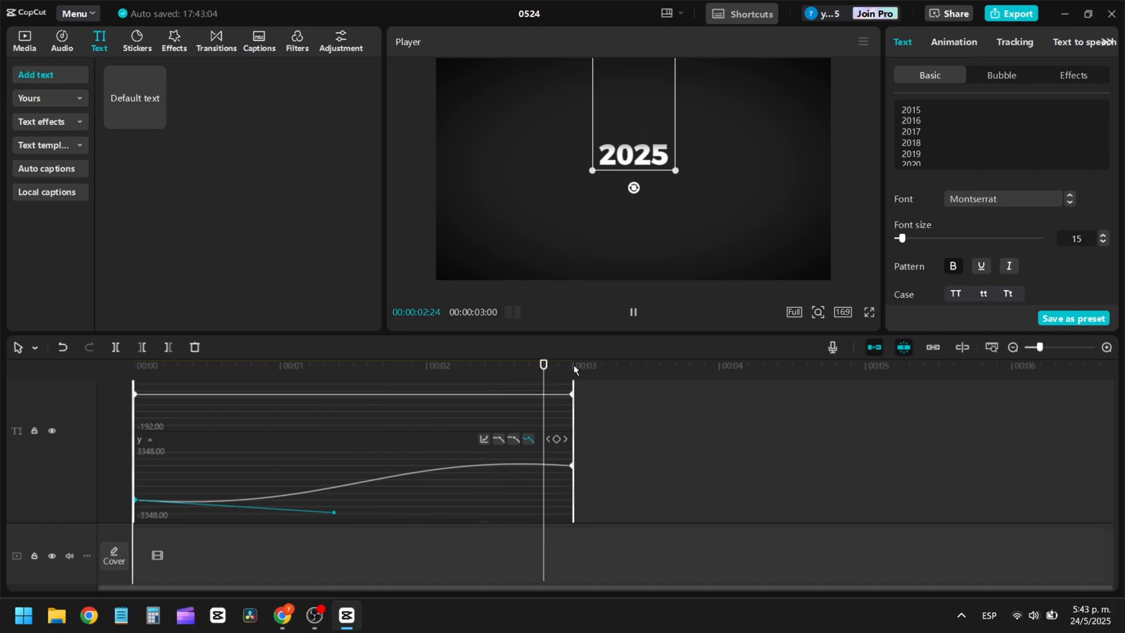
Make the year text a compound clip with Motion blur at 100, playhead just before the end.
{"action": "right_click", "coordinate": [274, 422]}
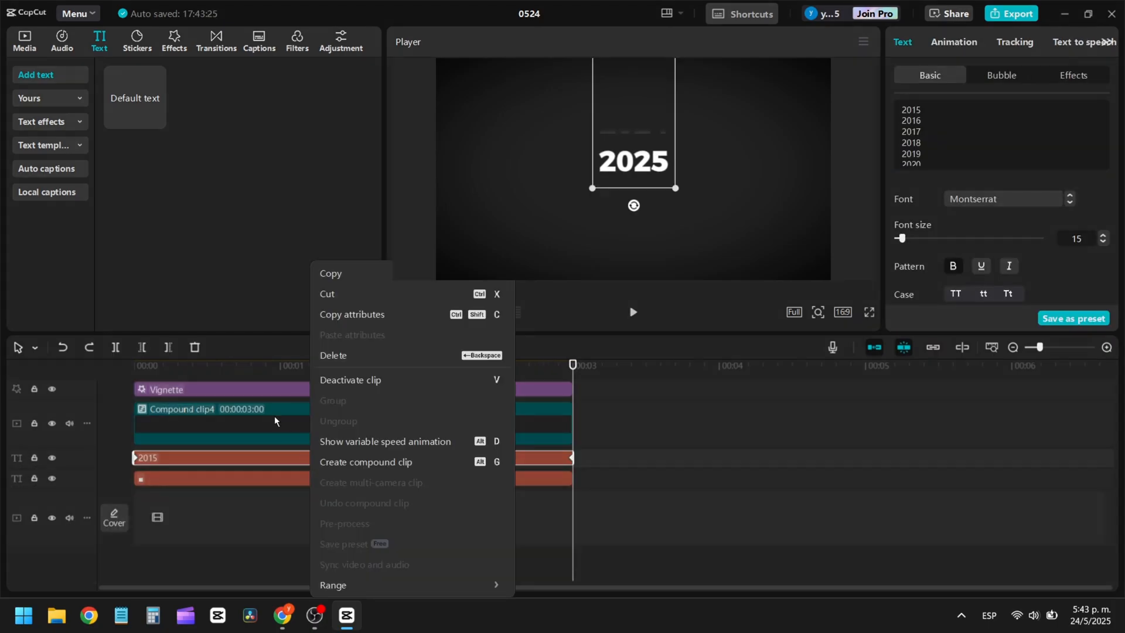
{"action": "mouse_move", "coordinate": [341, 457]}
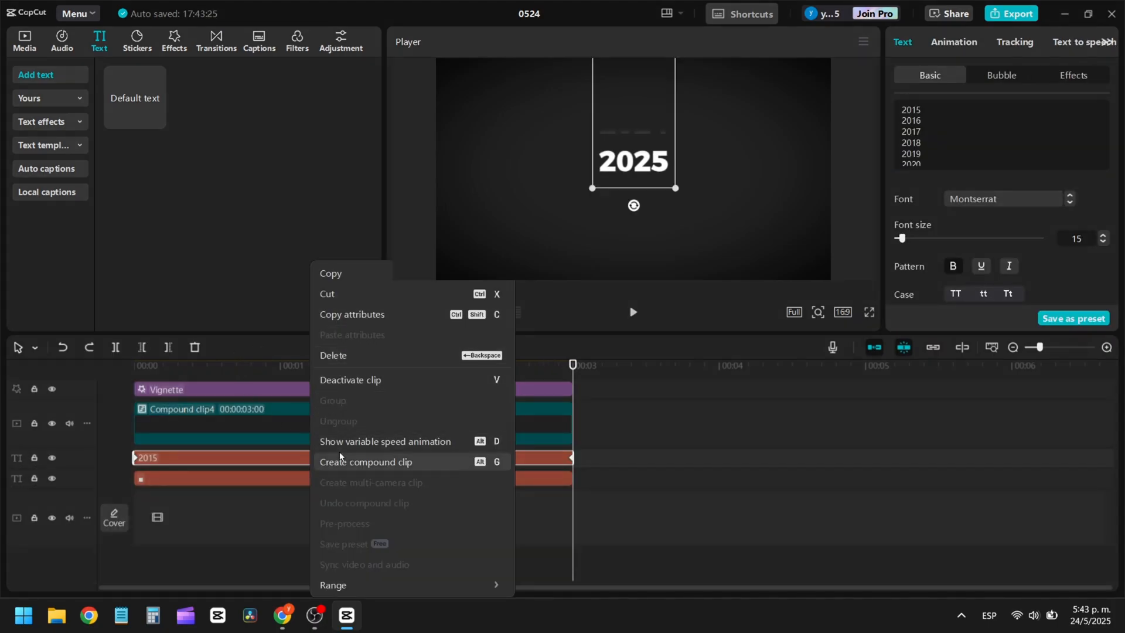
{"action": "left_click", "coordinate": [365, 461]}
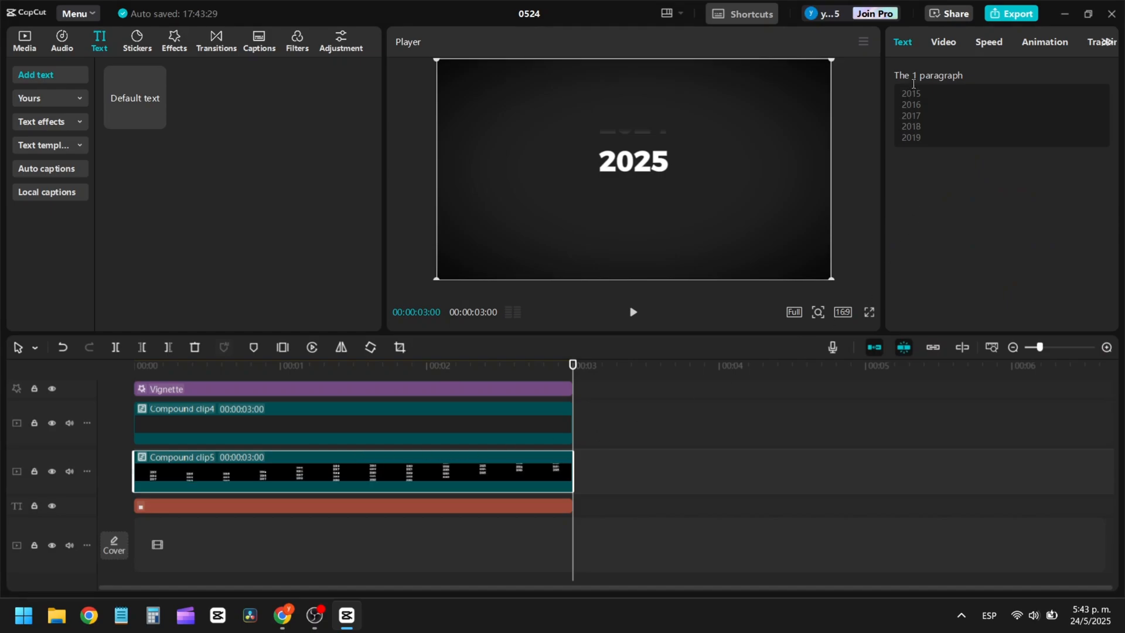
{"action": "left_click", "coordinate": [943, 41]}
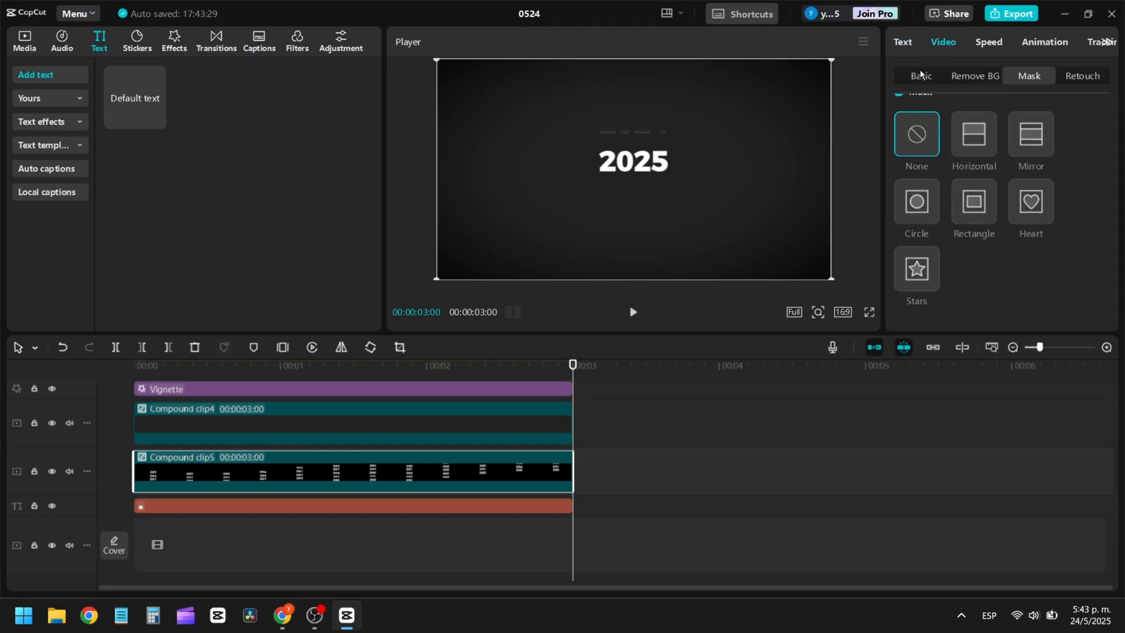
{"action": "left_click", "coordinate": [921, 76]}
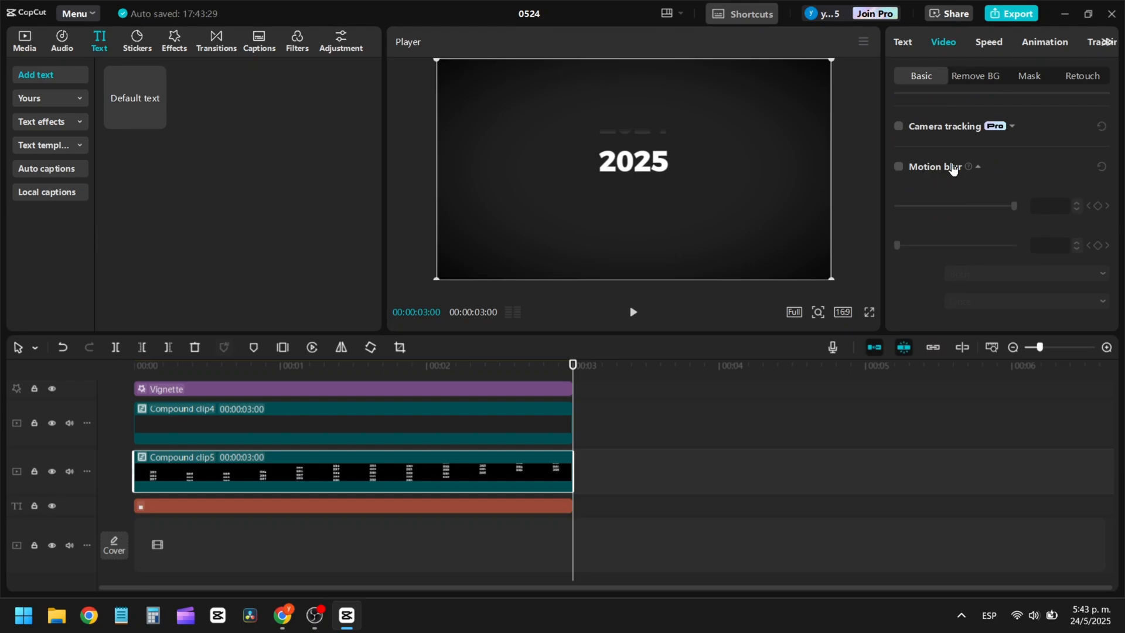
{"action": "left_click", "coordinate": [898, 166]}
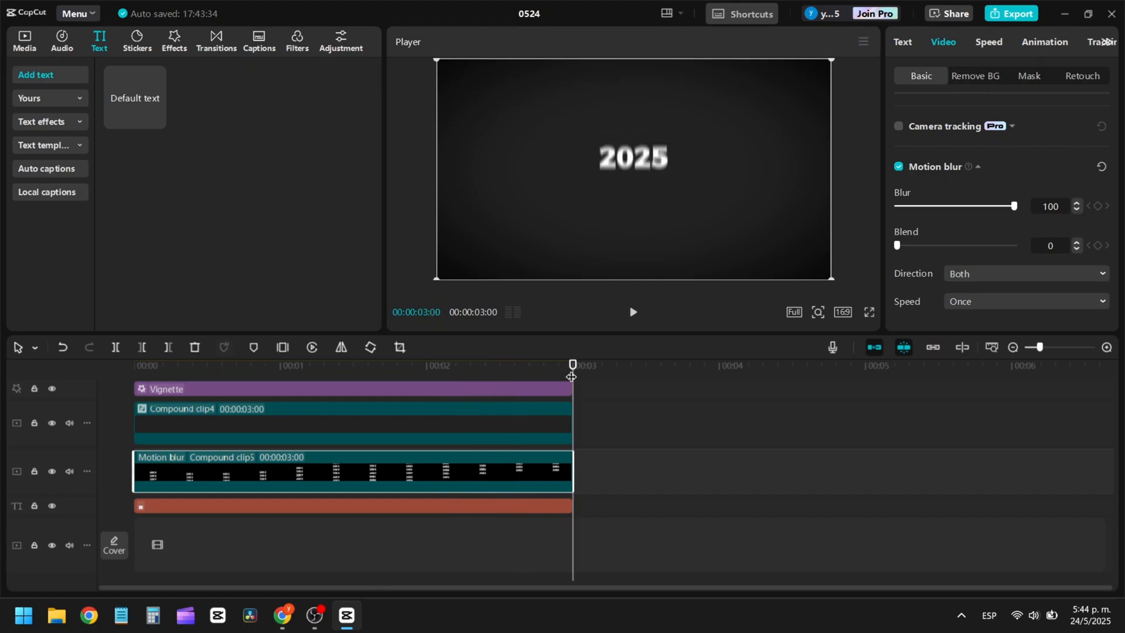
{"action": "left_click_drag", "start_coordinate": [572, 364], "coordinate": [538, 365]}
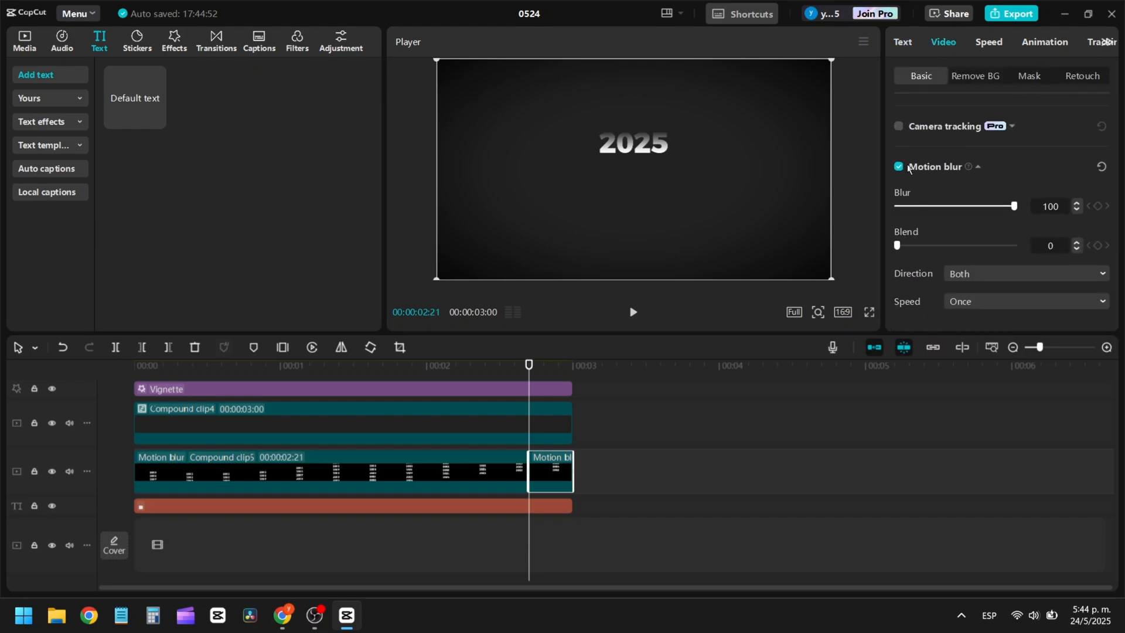
Turn off motion blur on the final piece so 2025 stays sharp, then start Export.
{"action": "left_click", "coordinate": [898, 166]}
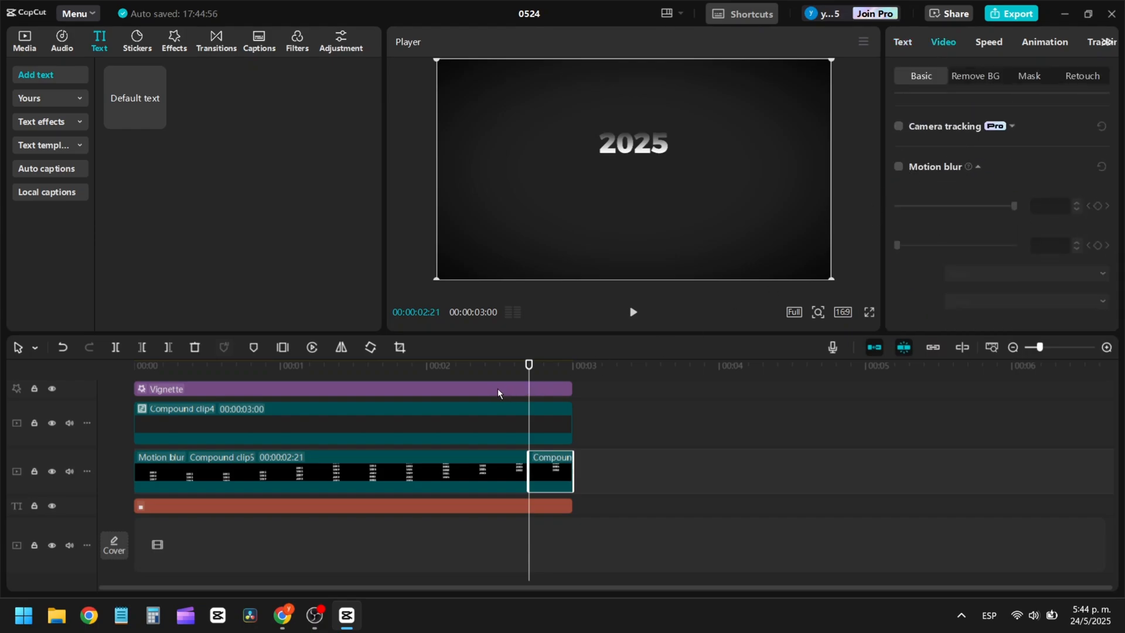
{"action": "left_click", "coordinate": [134, 365]}
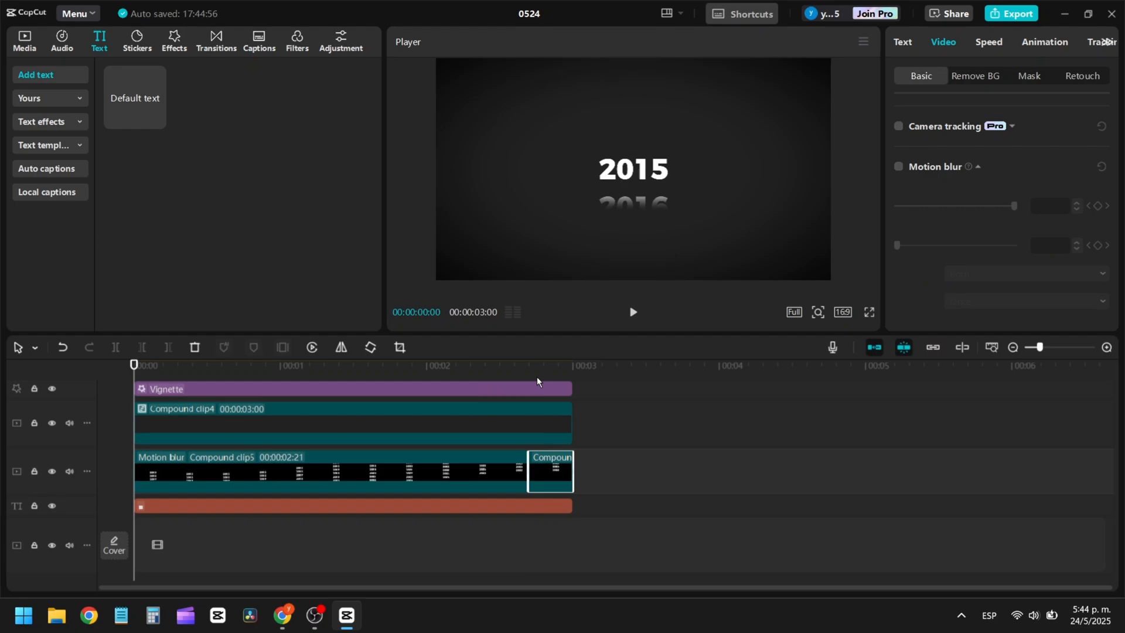
{"action": "left_click", "coordinate": [631, 311]}
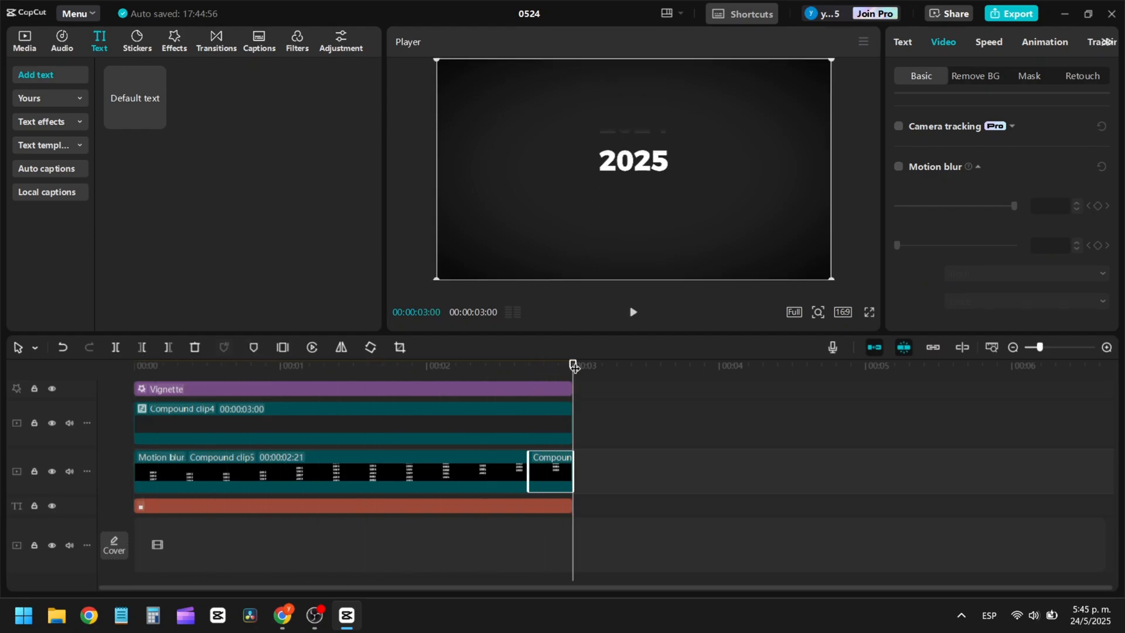
{"action": "left_click", "coordinate": [1012, 13]}
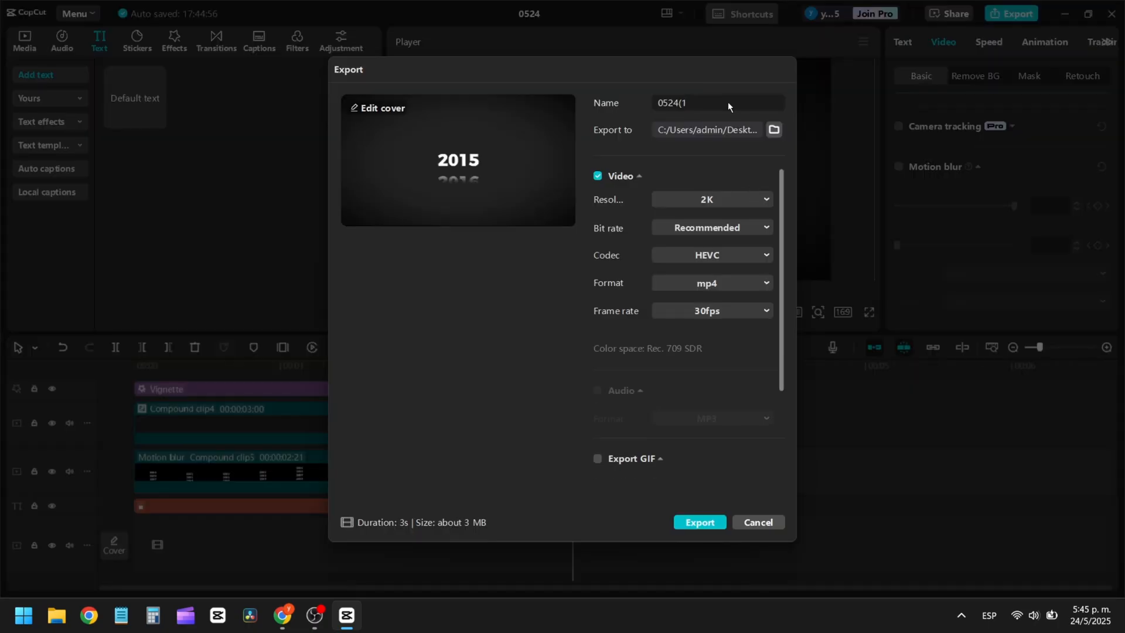